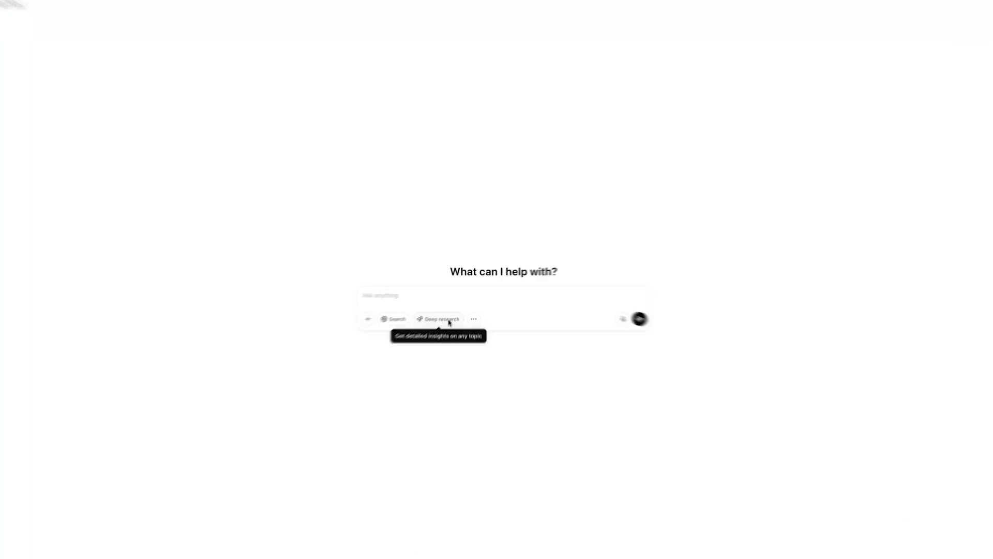
- Enable Deep research and enter a prompt for a Japan, Korea and Taiwan luxury-sneaker market-entry strategy with summary table
click(438, 319)
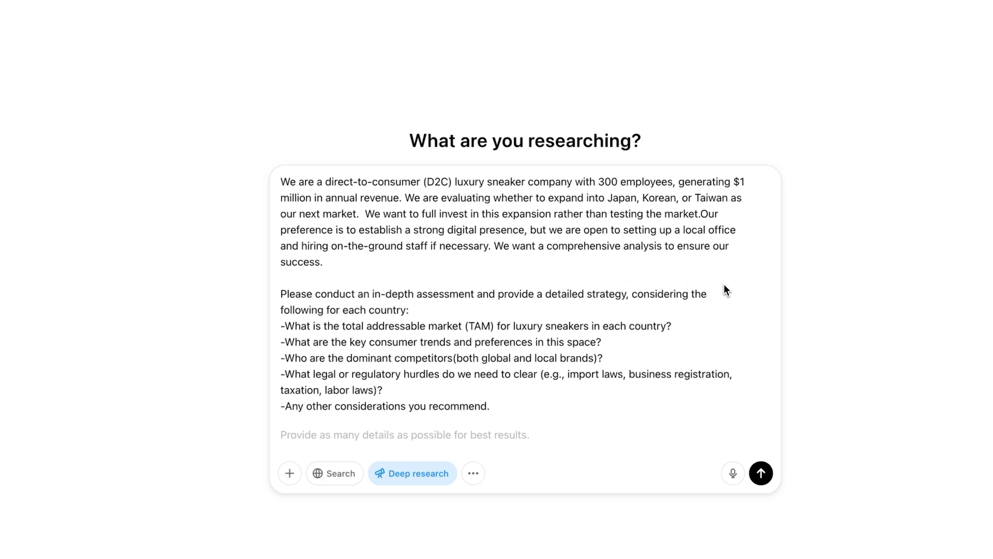
text(Please think as long as needed and use all relevant data sources to provide a thorough, actionable strategy.  Provide a through report and a table with summary)
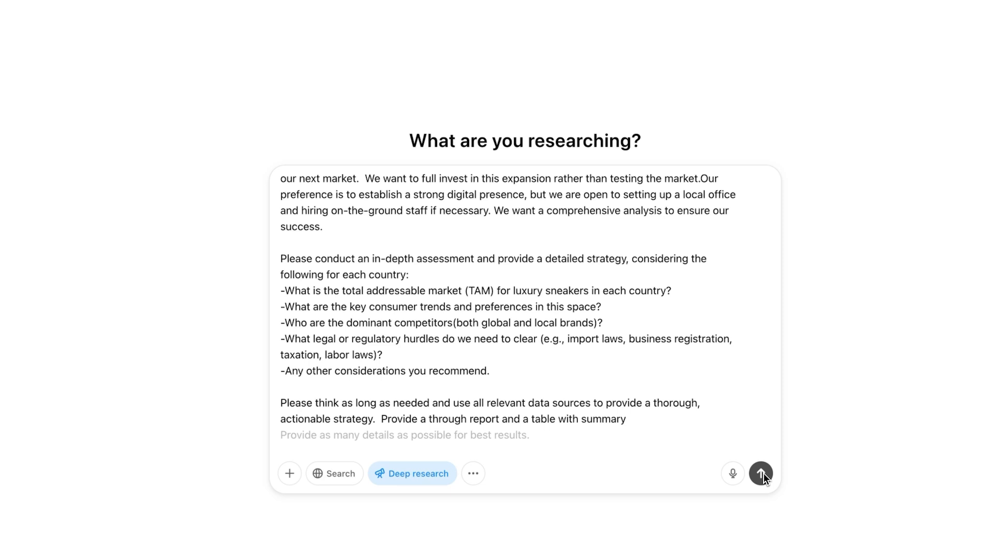
- Send the expansion request and review ChatGPT's six clarifying questions
click(761, 473)
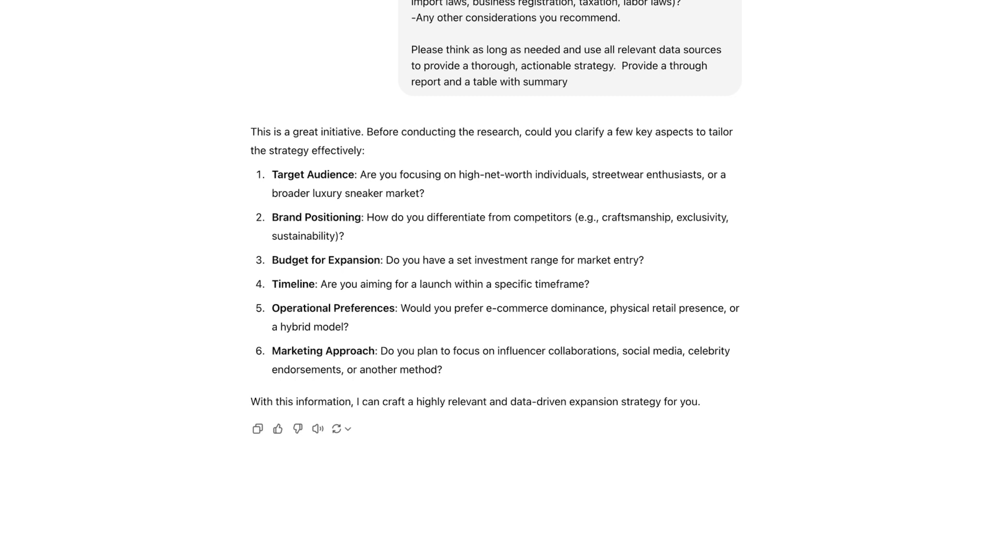
scroll(down, 3)
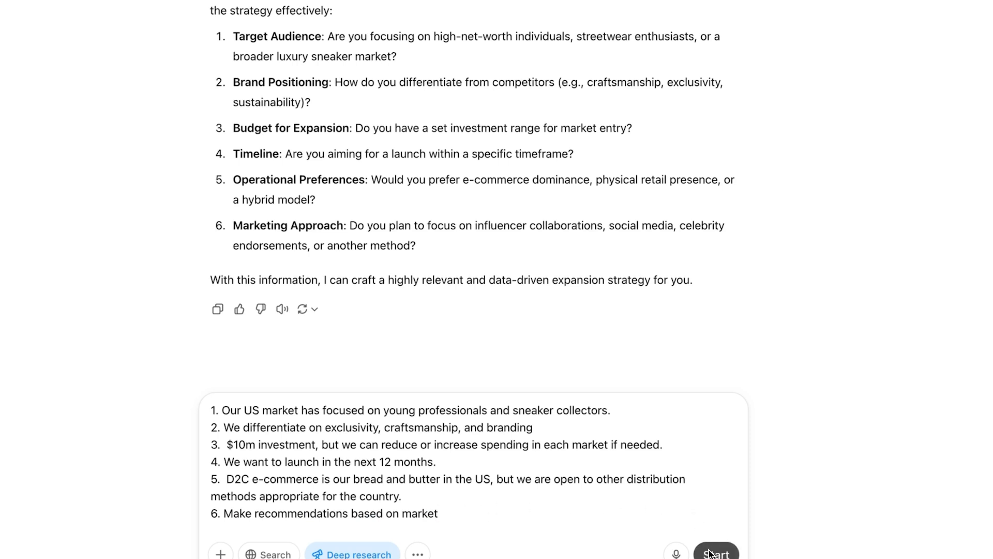
- Submit the clarifying answers to launch deep research, which gathers 32 sources
click(716, 554)
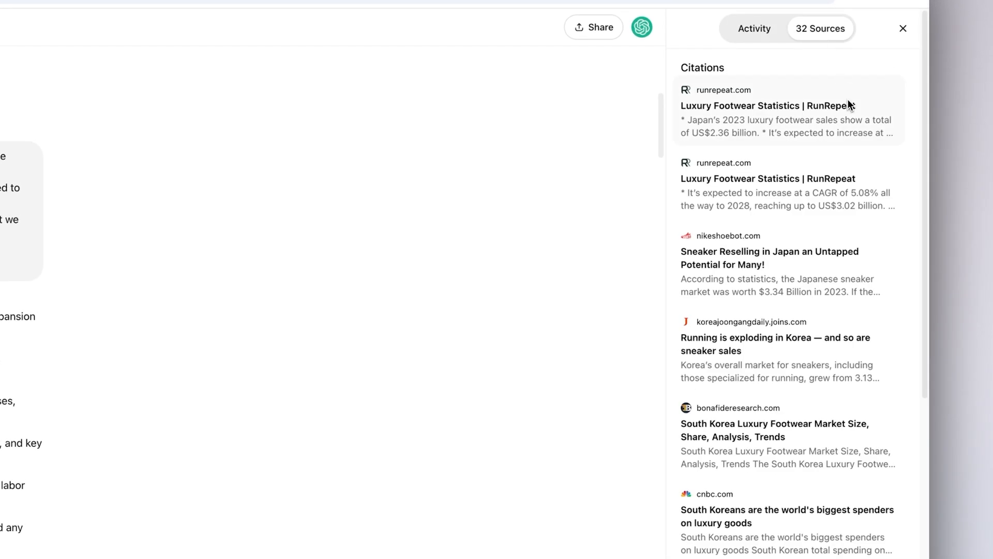
scroll(down, 3)
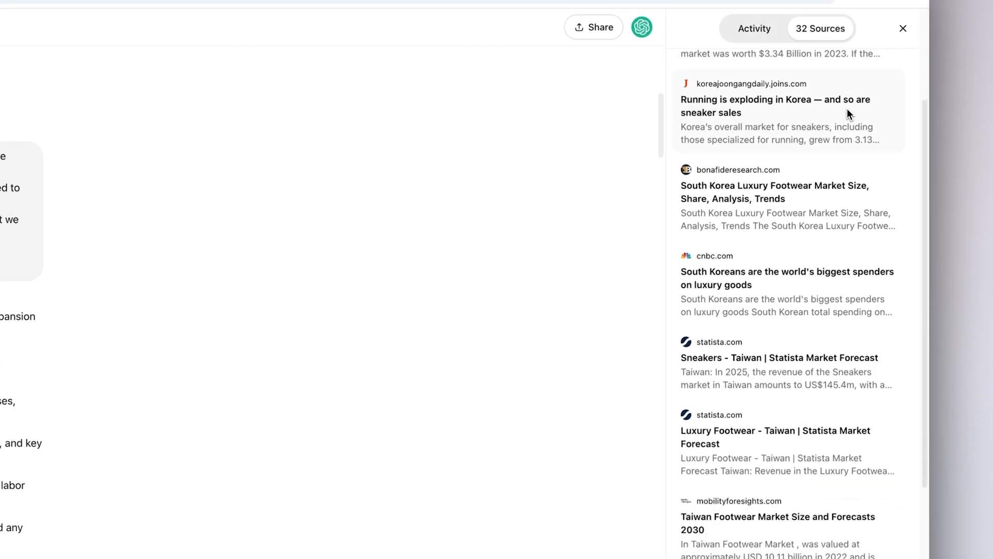
scroll(down, 3)
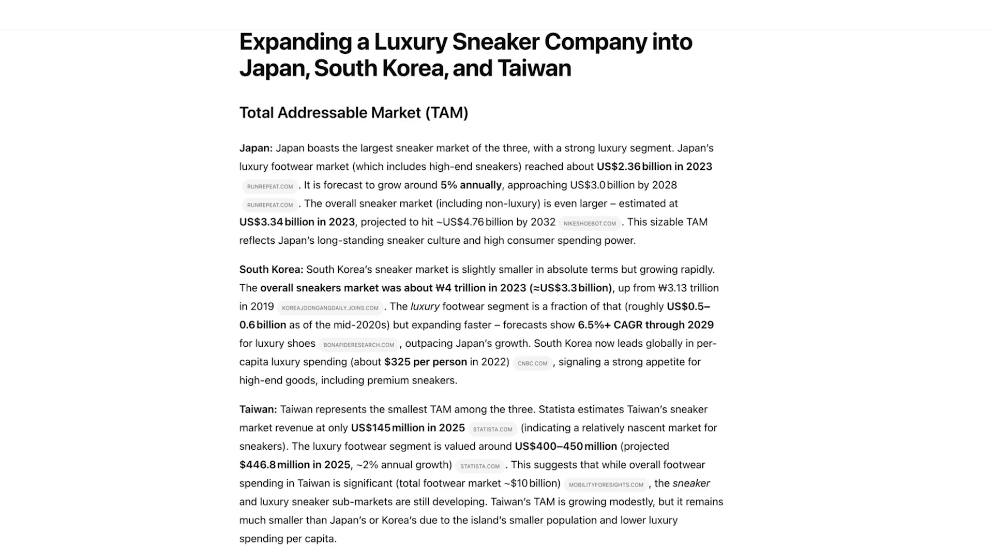
mouse_move(589, 223)
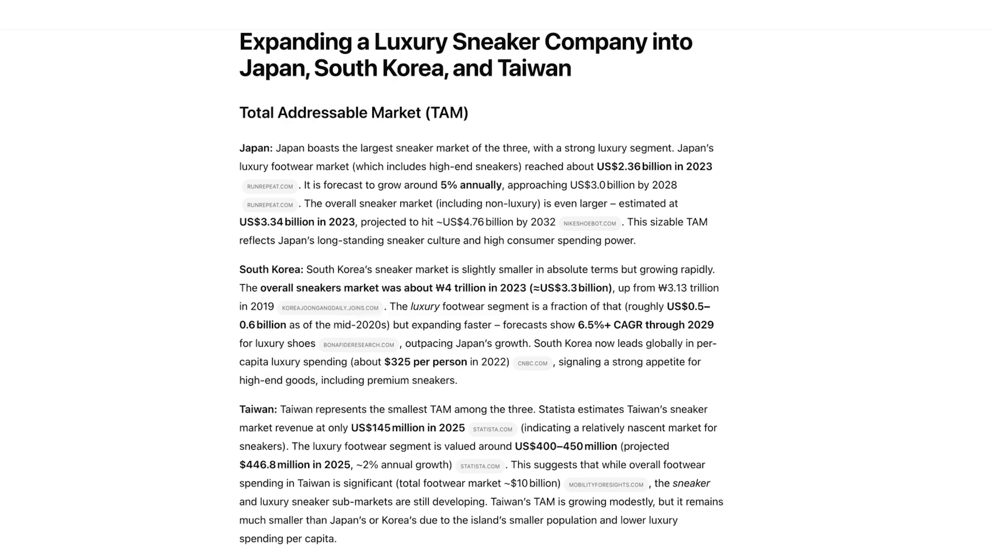
scroll(down, 3)
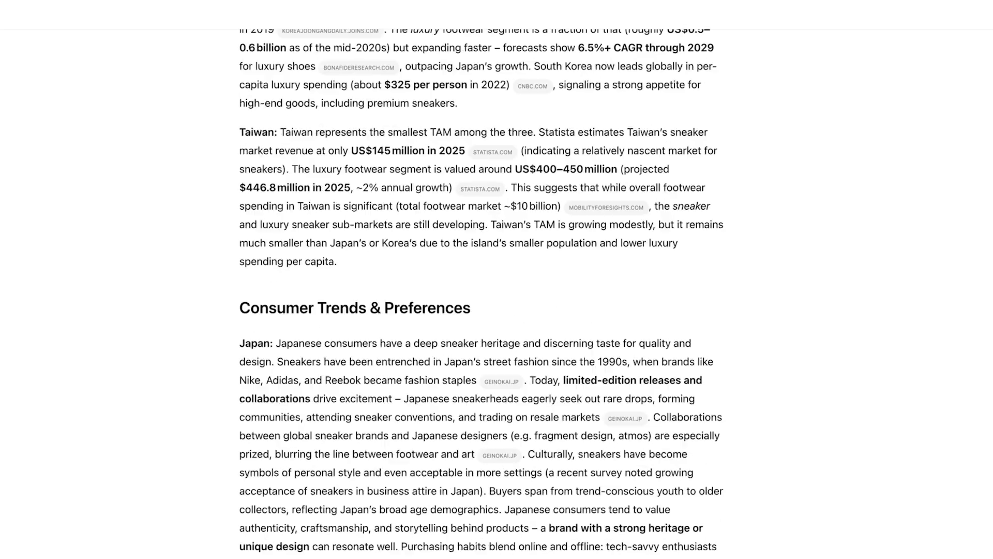
scroll(down, 3)
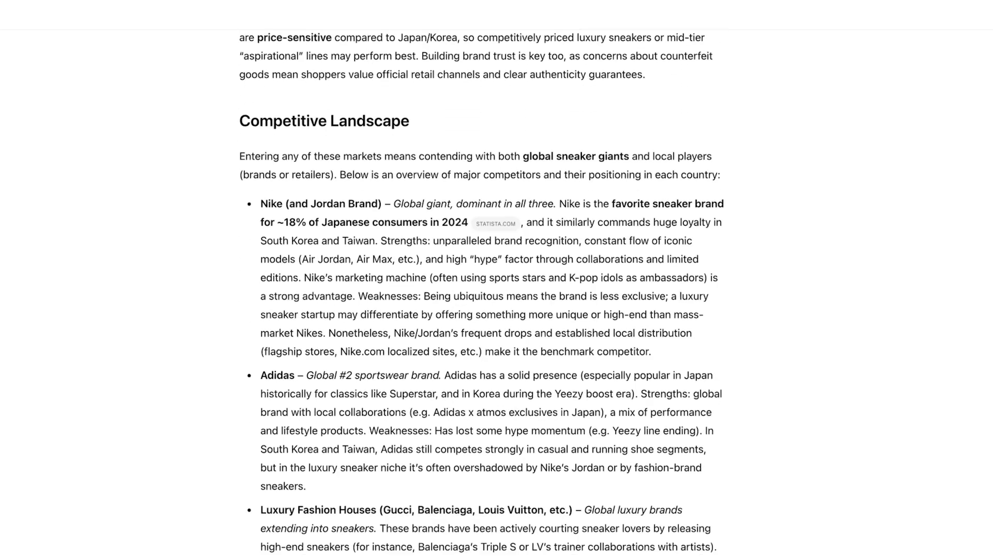
double_click(286, 120)
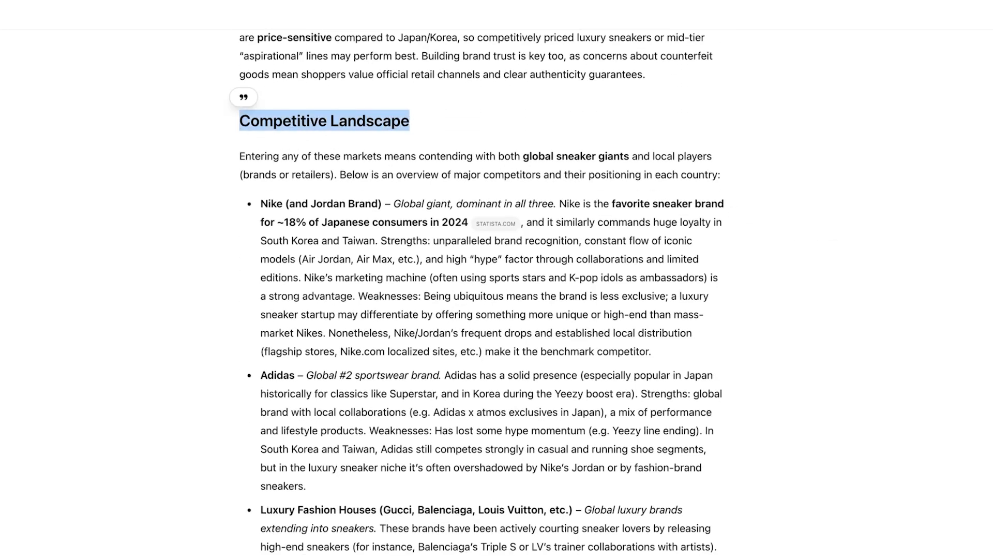
scroll(down, 3)
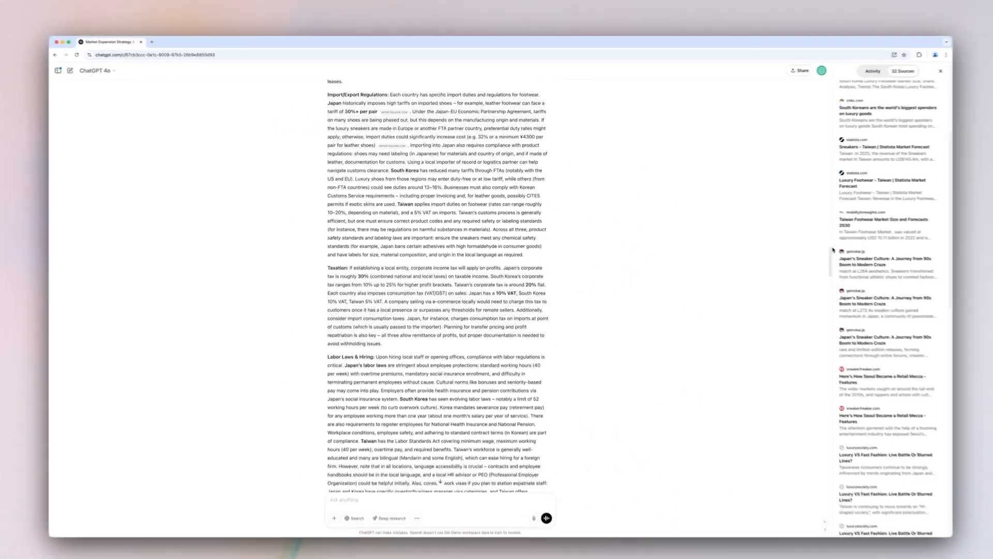
scroll(down, 3)
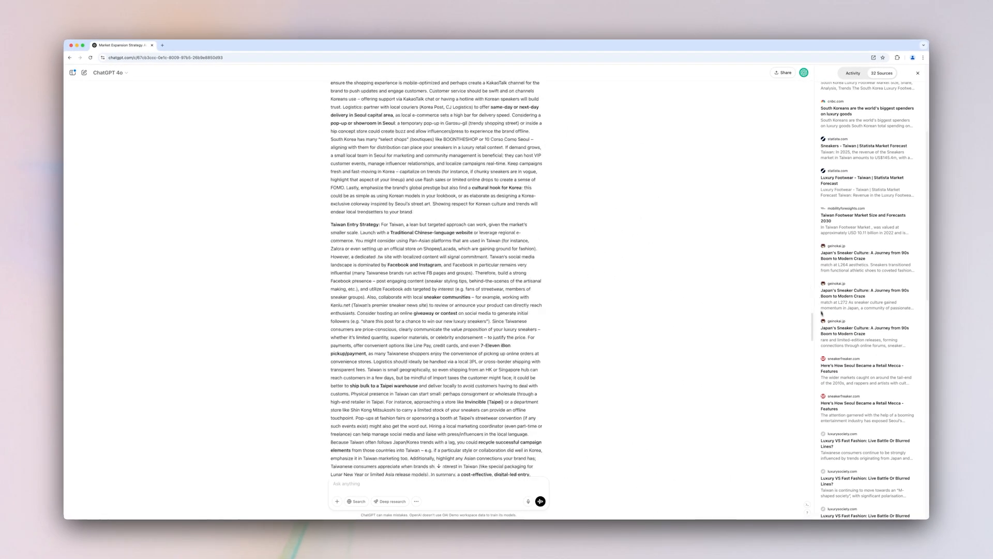
scroll(down, 3)
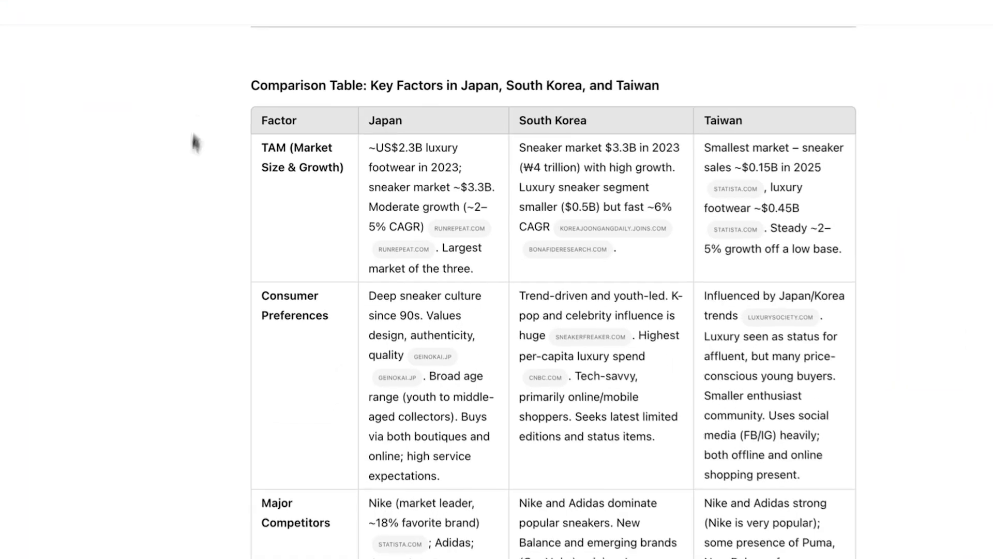
mouse_move(460, 229)
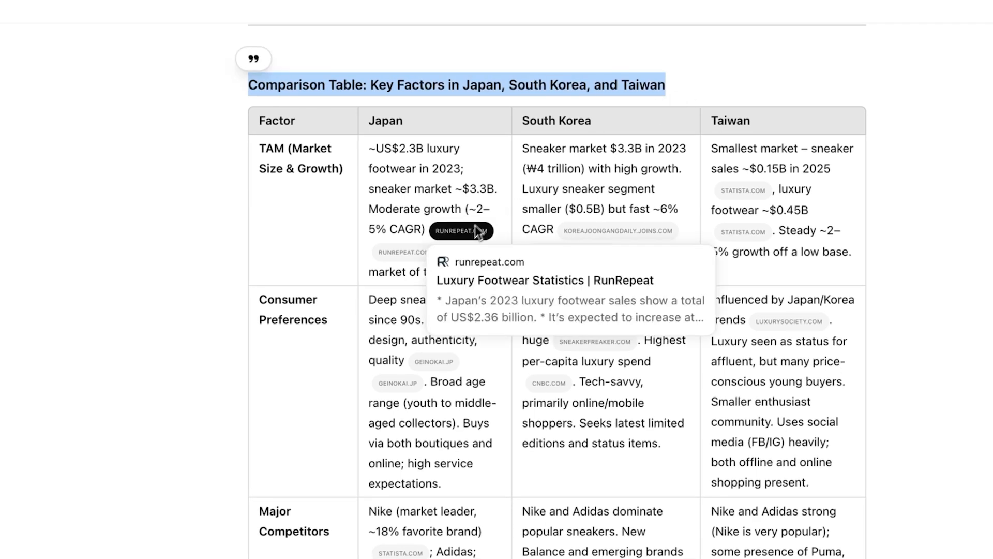
scroll(down, 3)
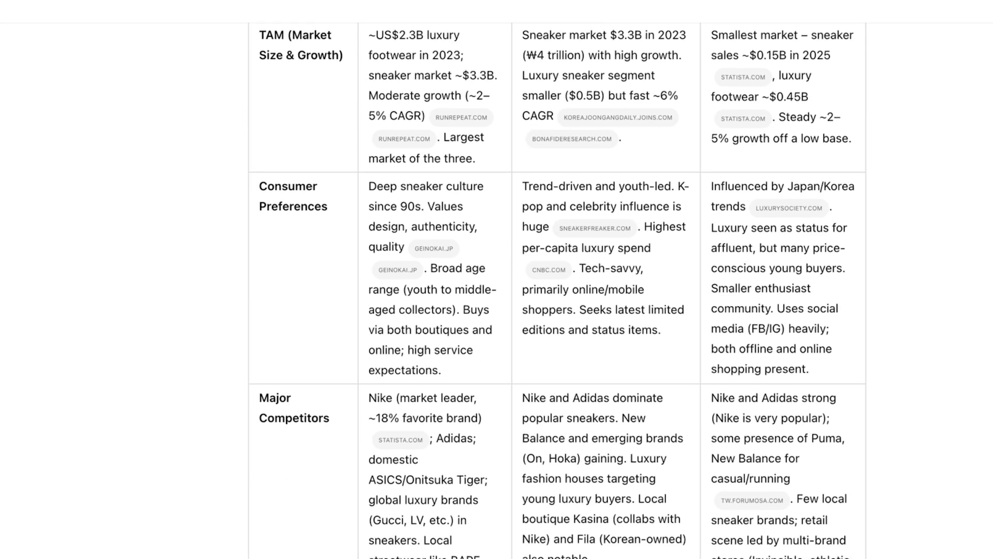